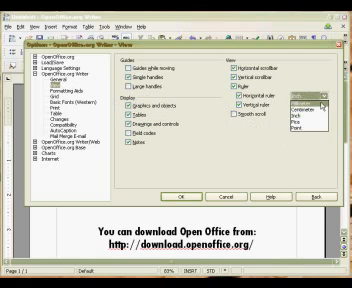
Choose Millimeter as the horizontal ruler unit in Writer's View options.
left_click(303, 112)
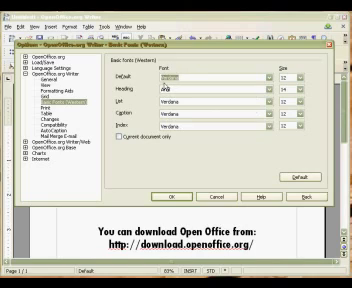
Enter a font name in the Basic Fonts (Western) font fields.
type("Arial")
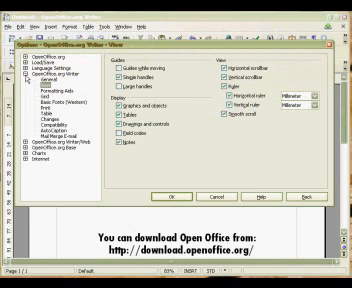
Set the vertical ruler unit to Millimeter on the View page.
left_click(55, 76)
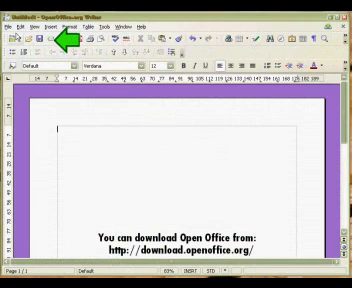
Apply the Magenta application background and close the Options dialog.
left_click(11, 17)
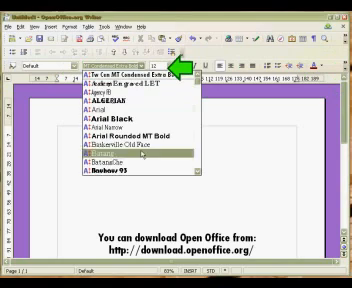
Close the Font Name dropdown after browsing the installed fonts.
left_click(95, 71)
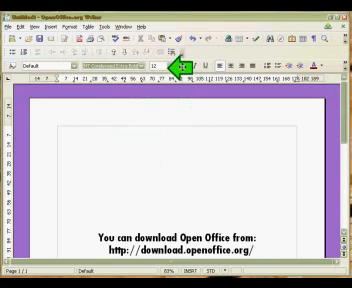